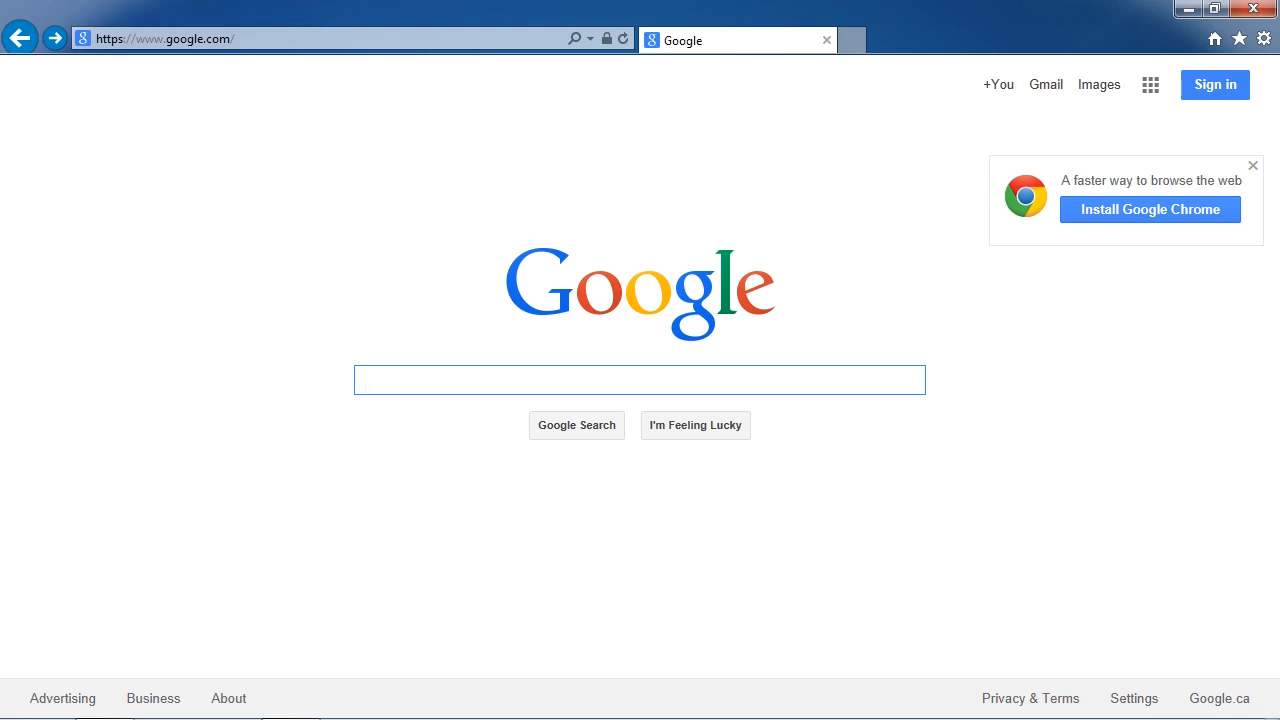
left_click(639, 379)
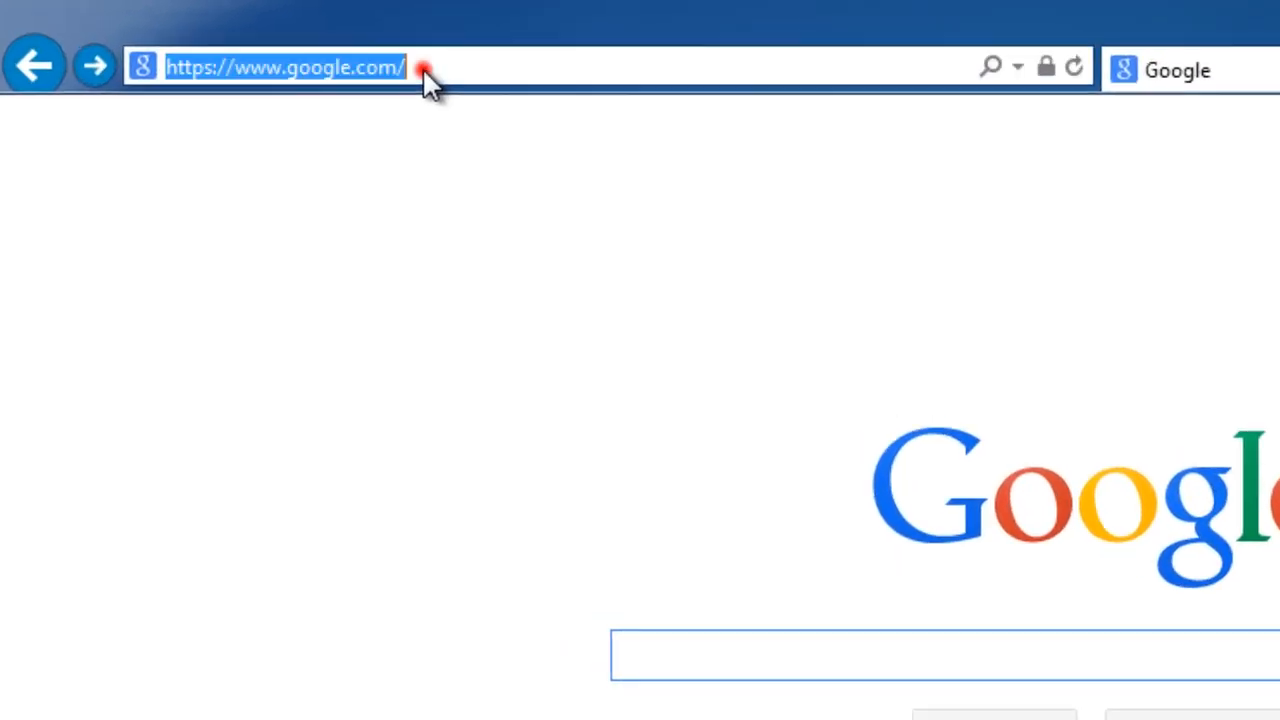
type("w")
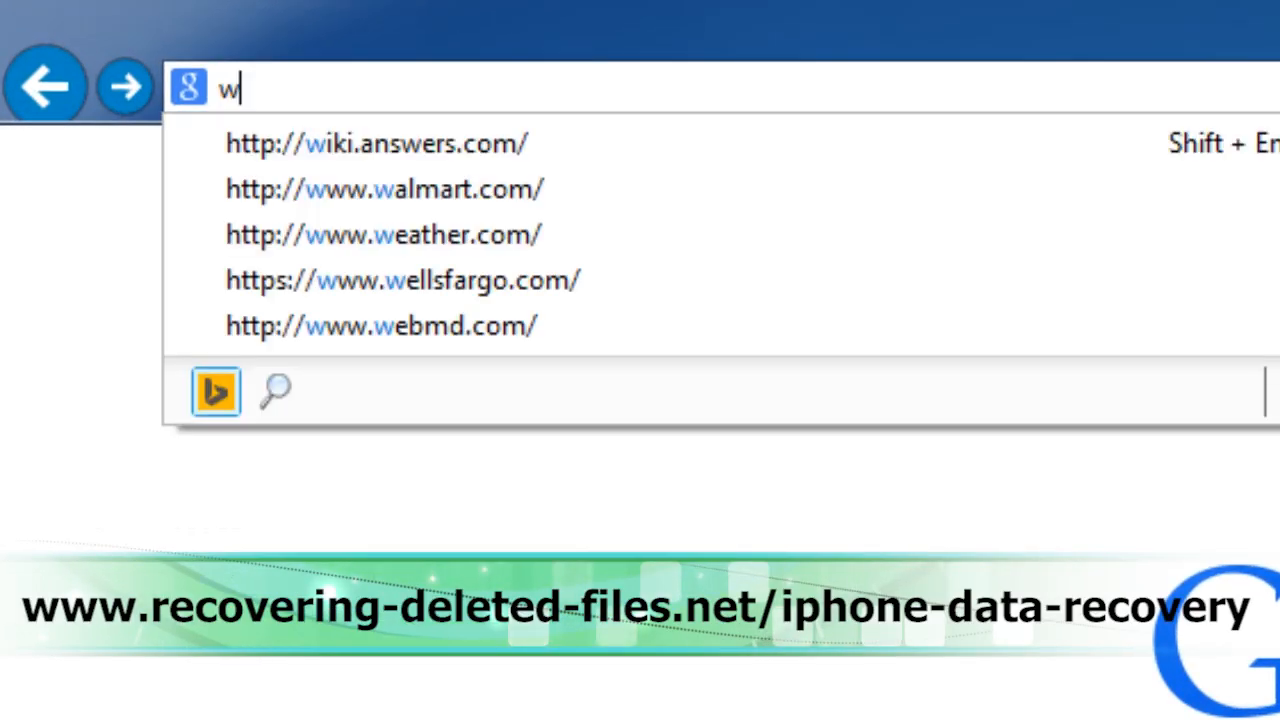
type("www.recovering-deleted-files.net/iphone-data-recovery")
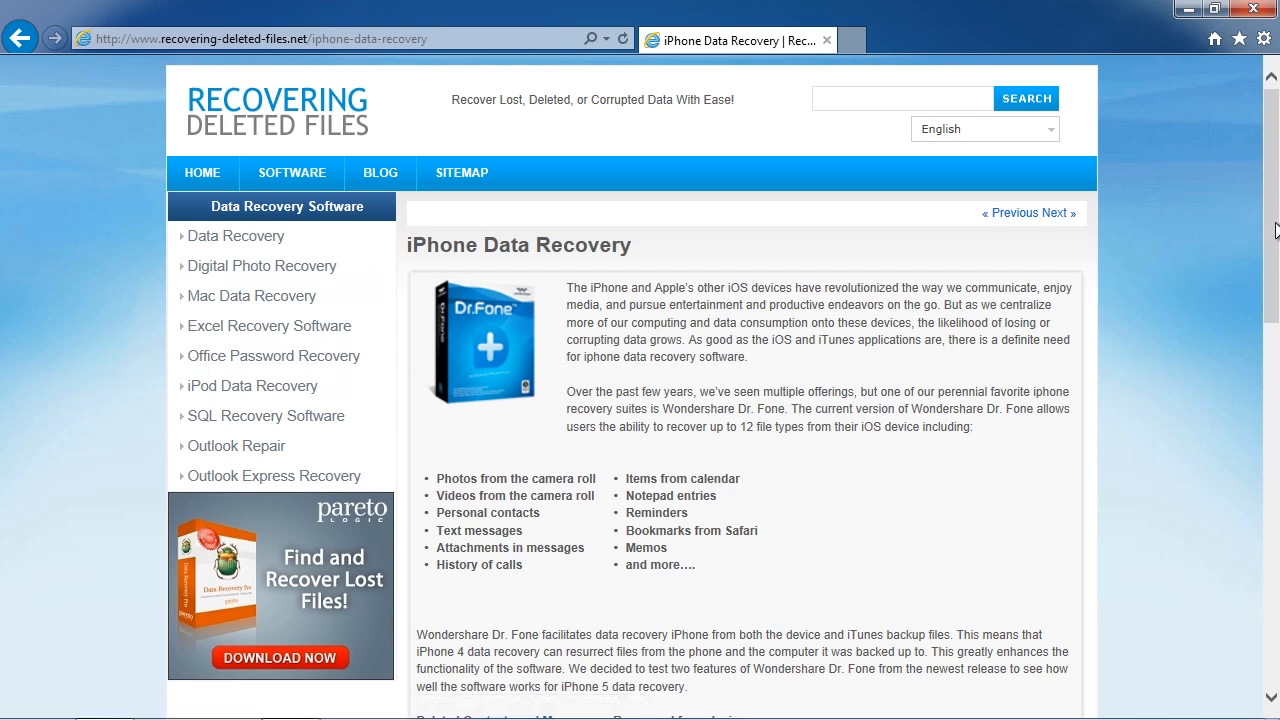
scroll("down", 3)
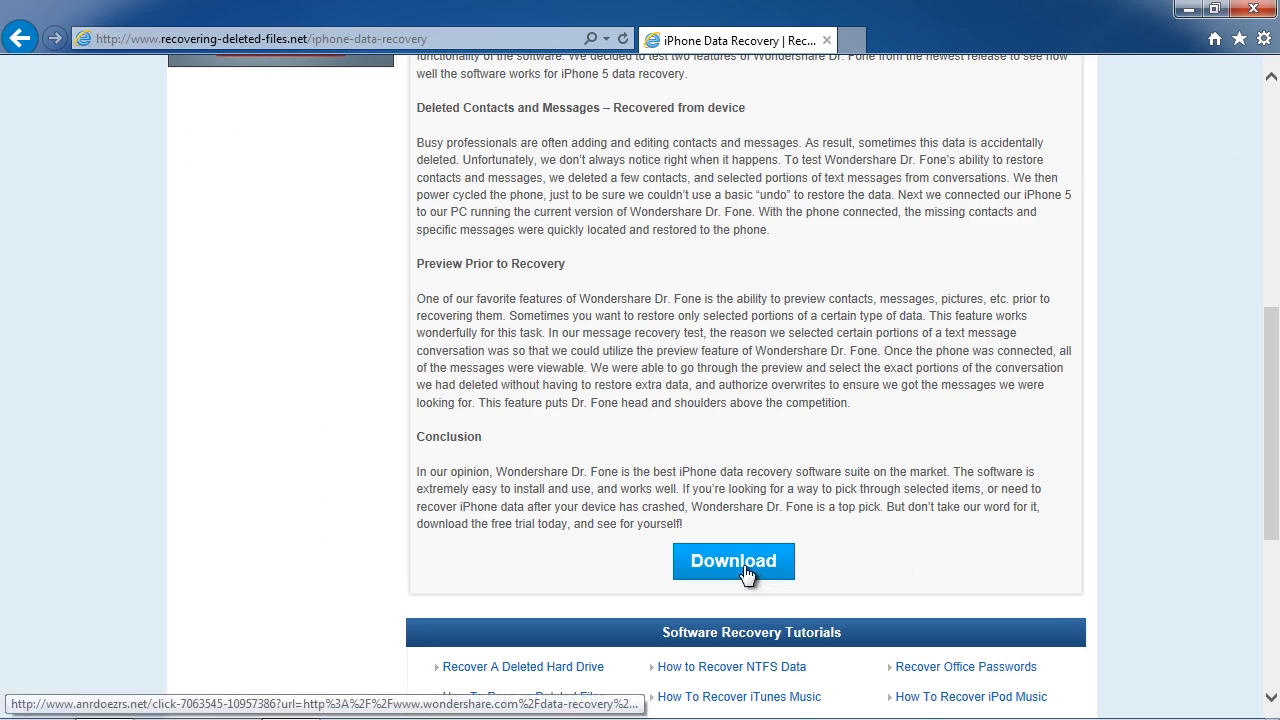
left_click(733, 560)
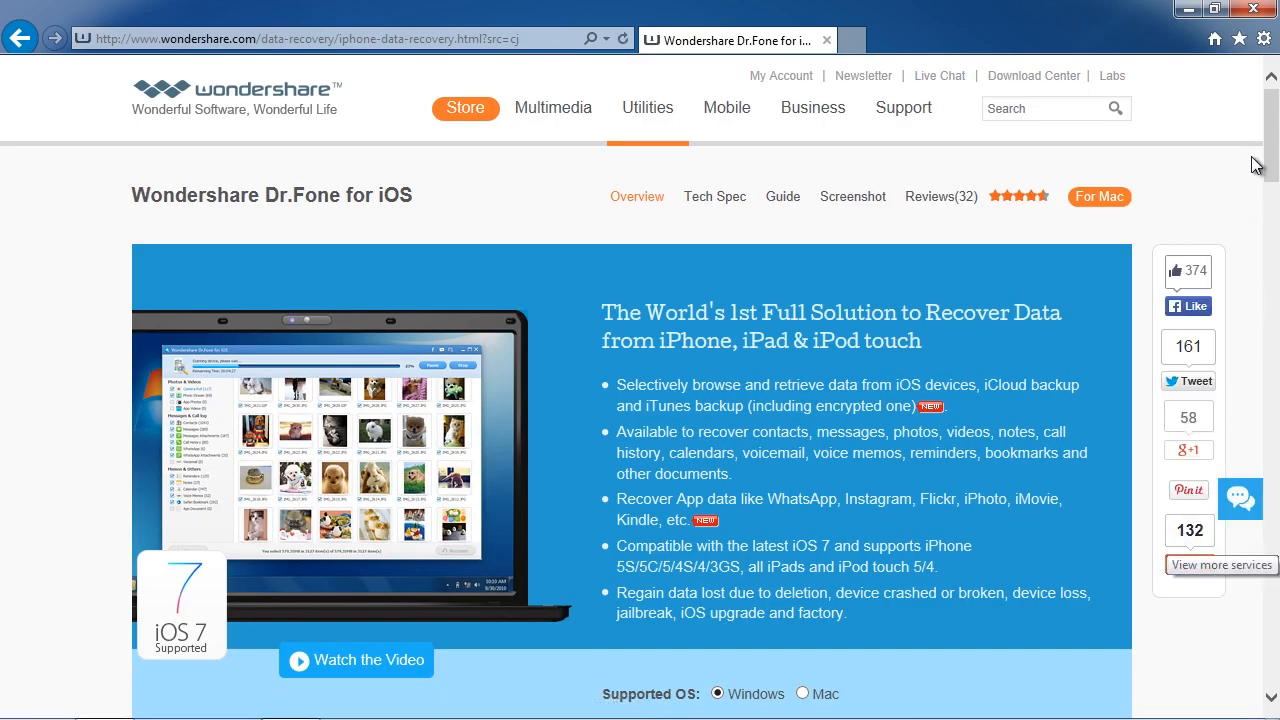
scroll("down", 3)
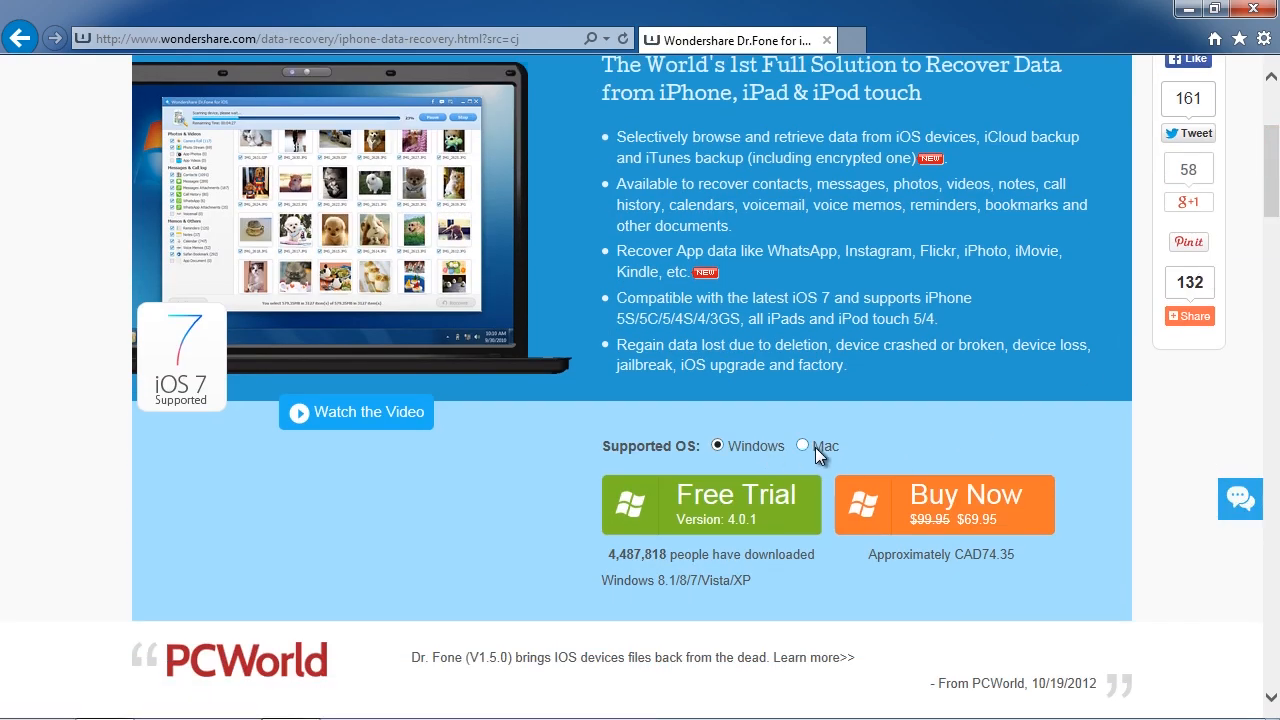
mouse_move(420, 577)
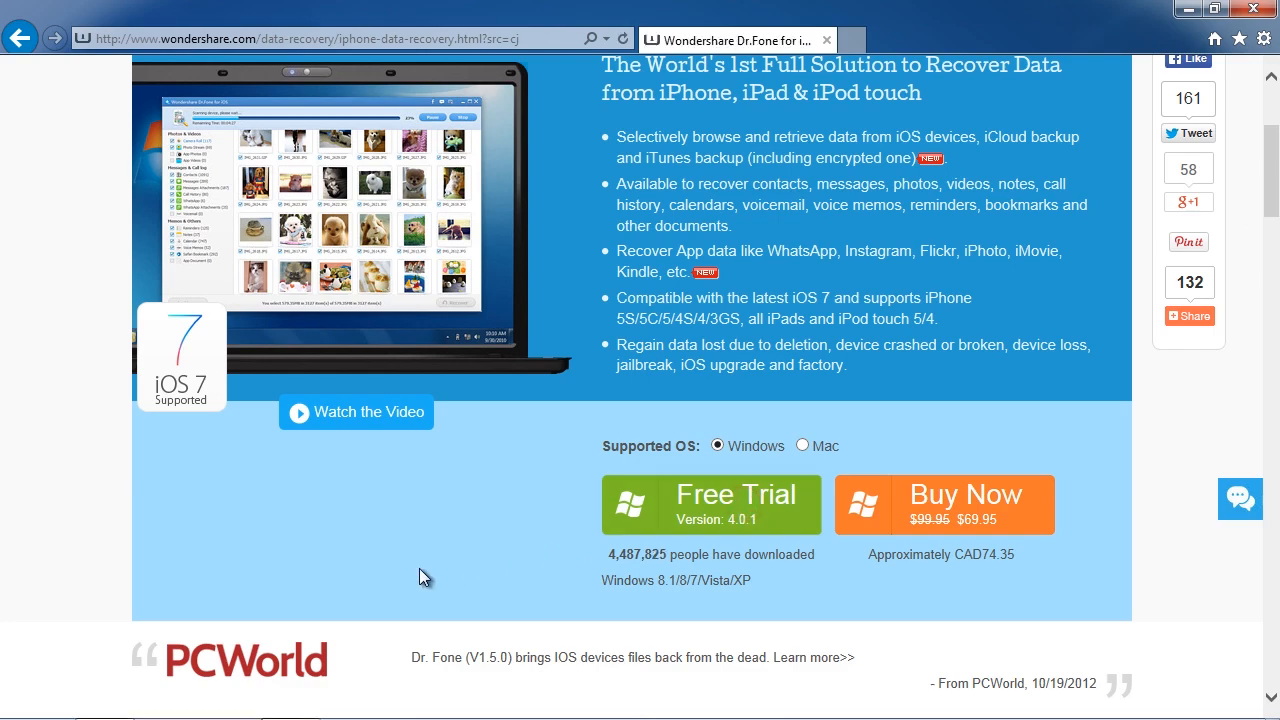
left_click(710, 504)
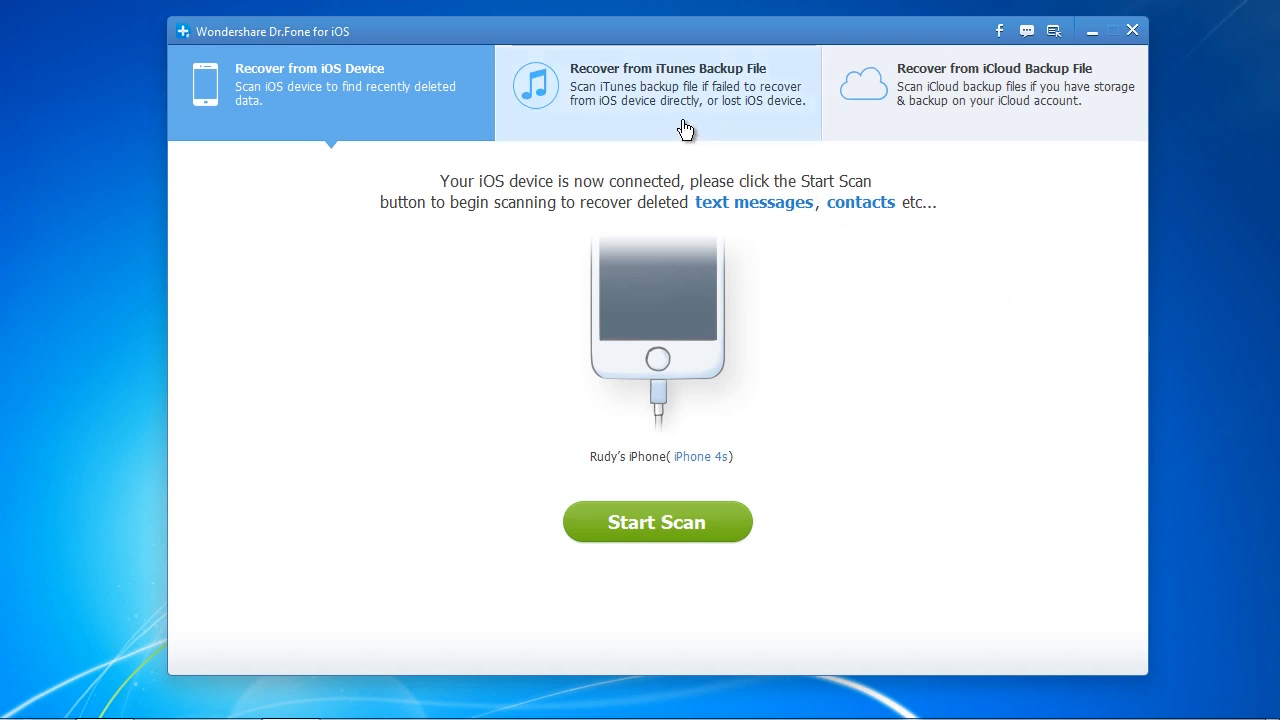
mouse_move(651, 131)
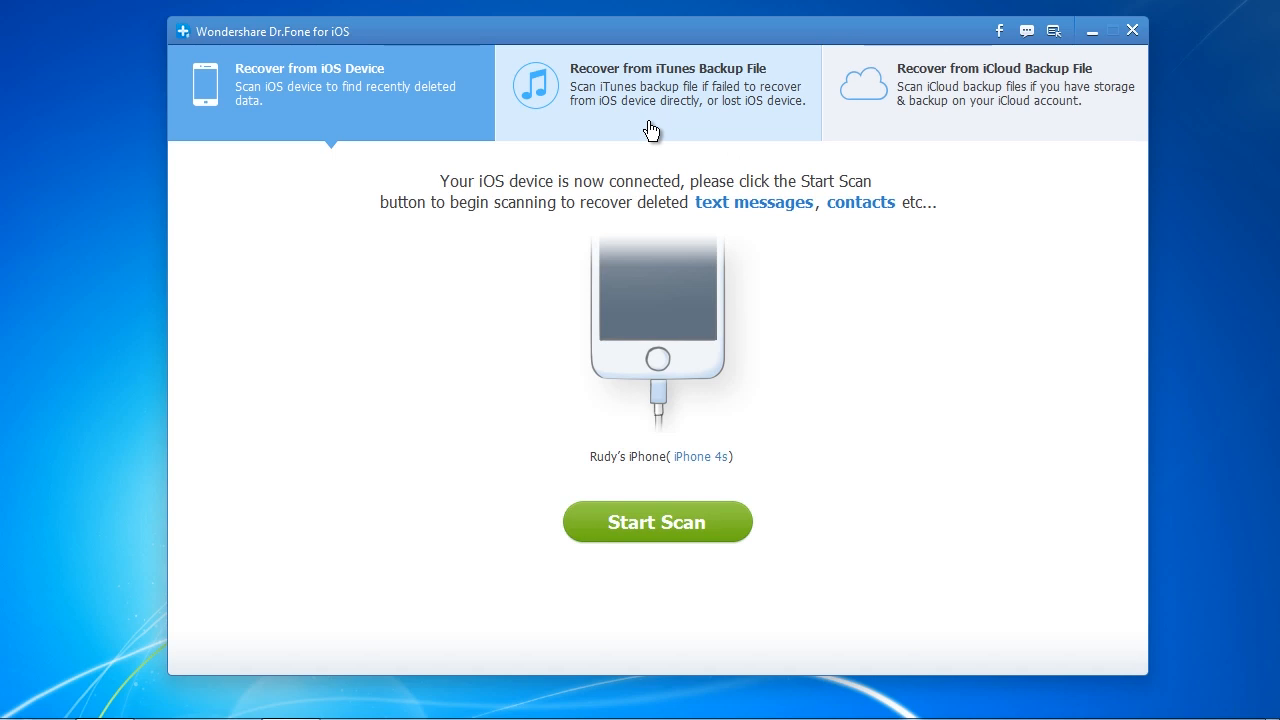
mouse_move(905, 361)
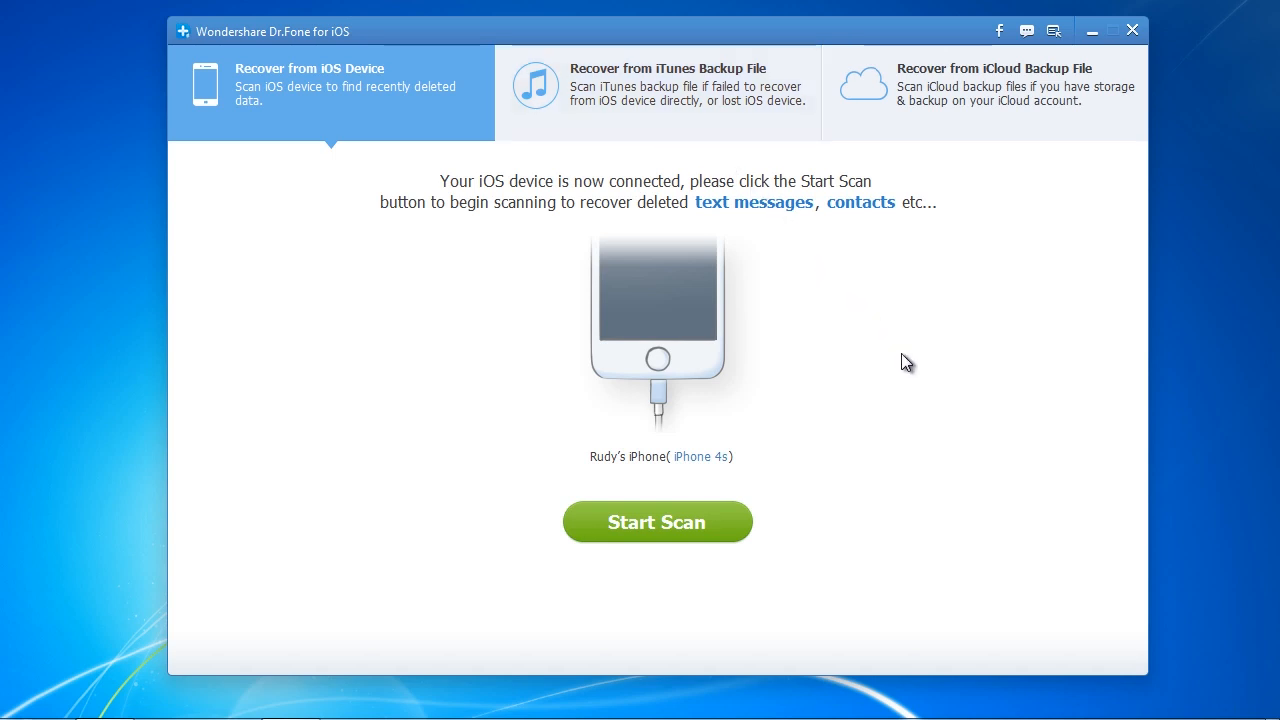
mouse_move(849, 517)
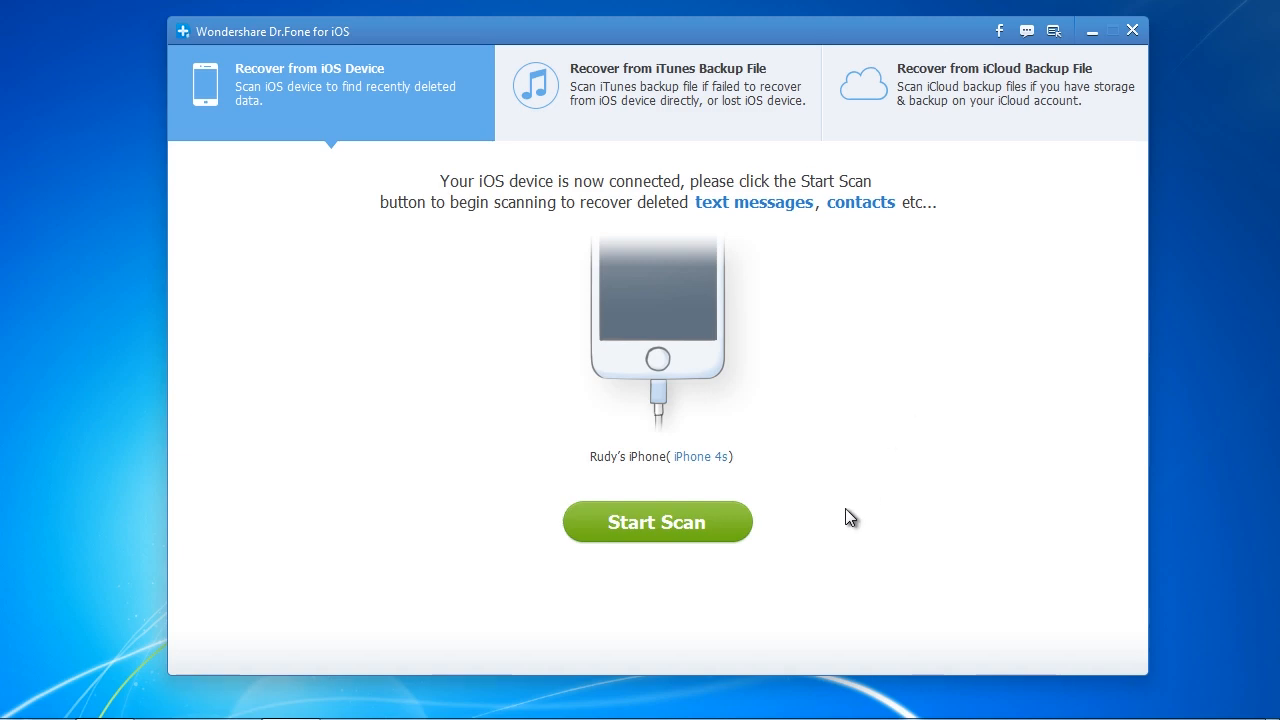
left_click(657, 521)
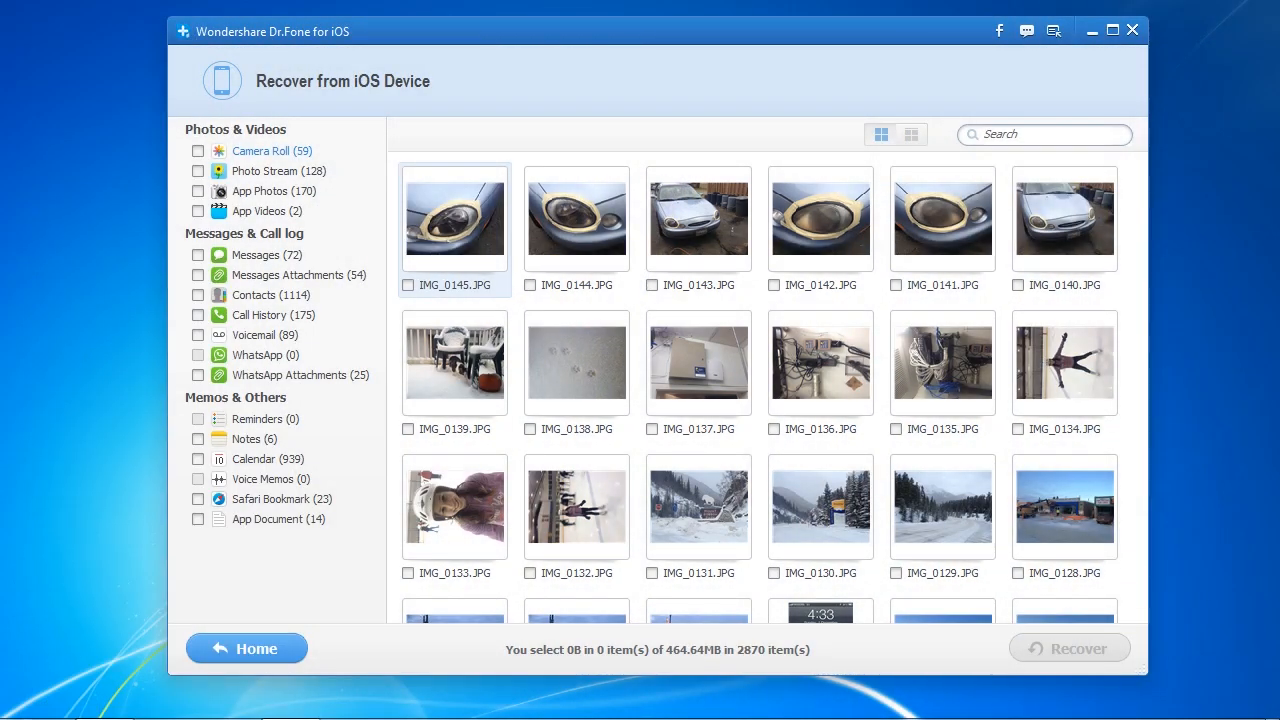
mouse_move(278, 283)
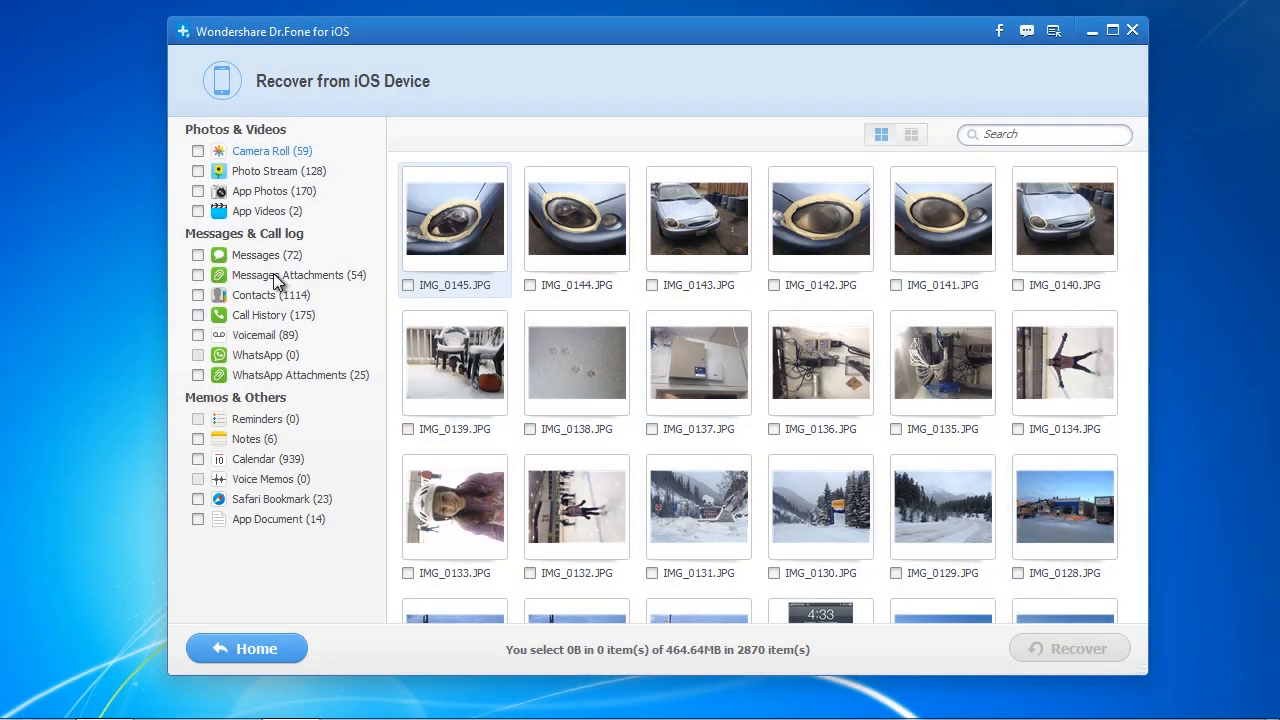
Tick Messages (72) in the scan results and view its conversation list
left_click(197, 255)
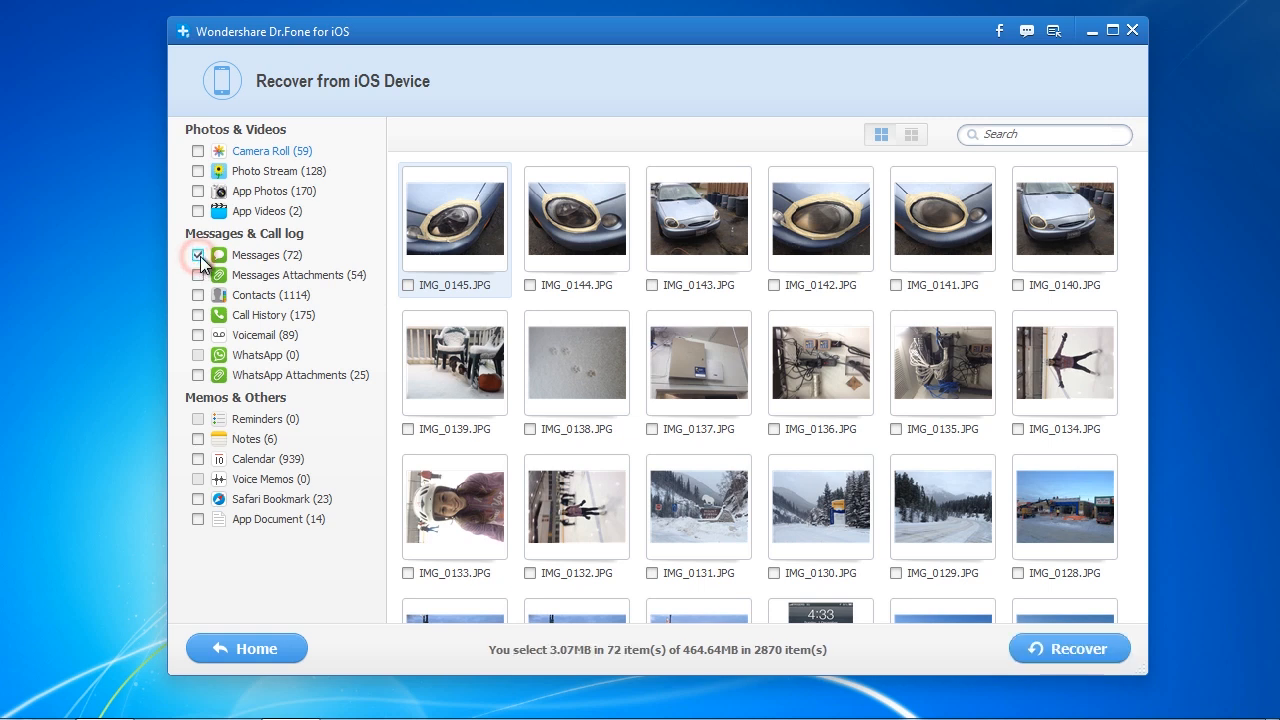
left_click(197, 255)
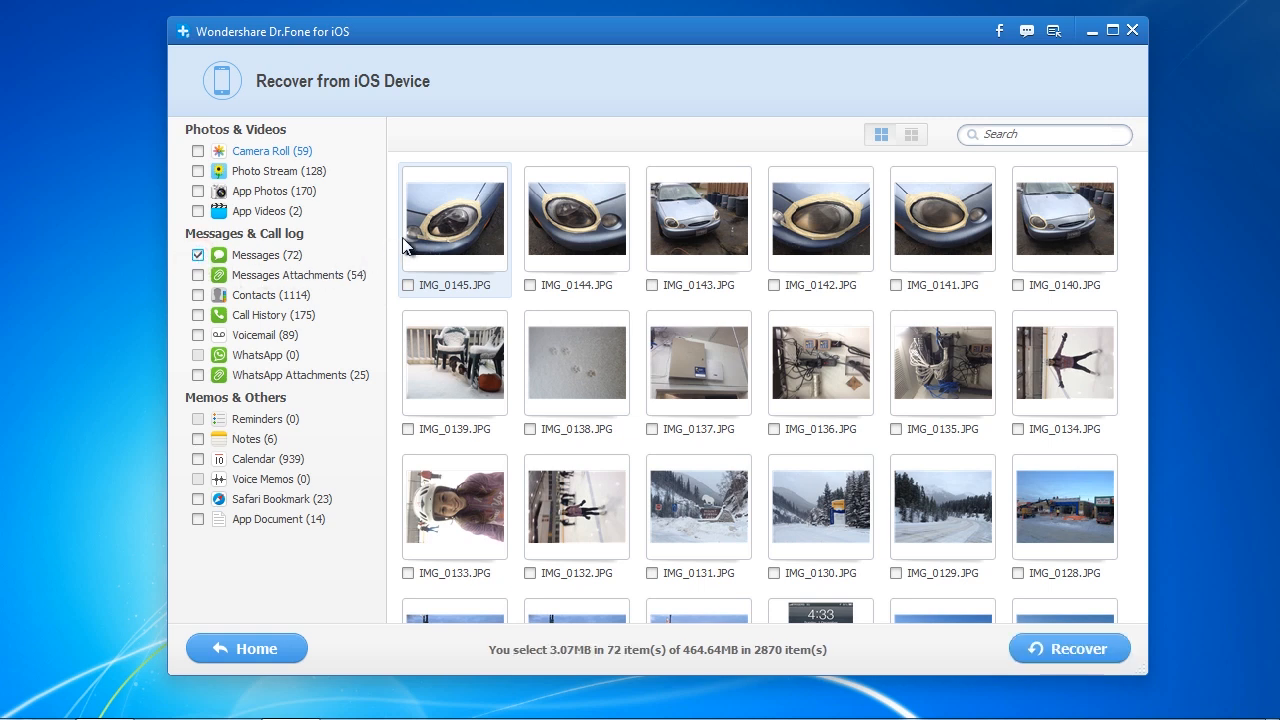
mouse_move(554, 142)
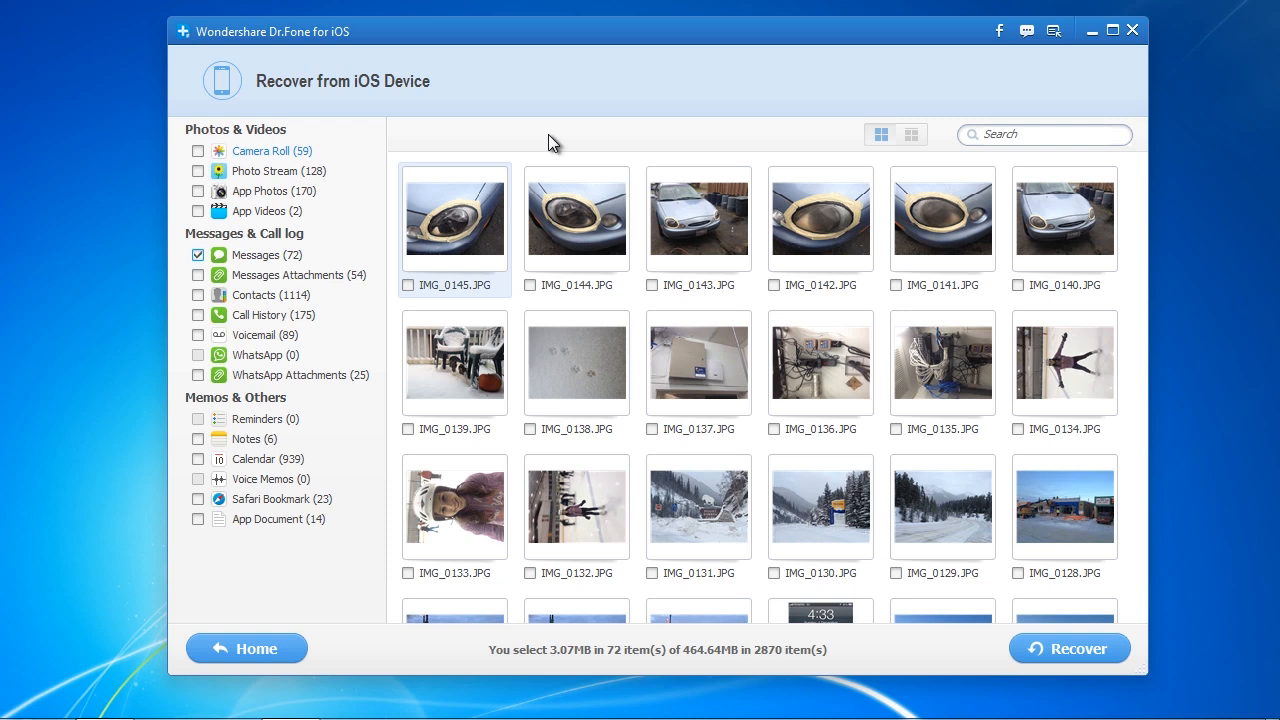
left_click(257, 255)
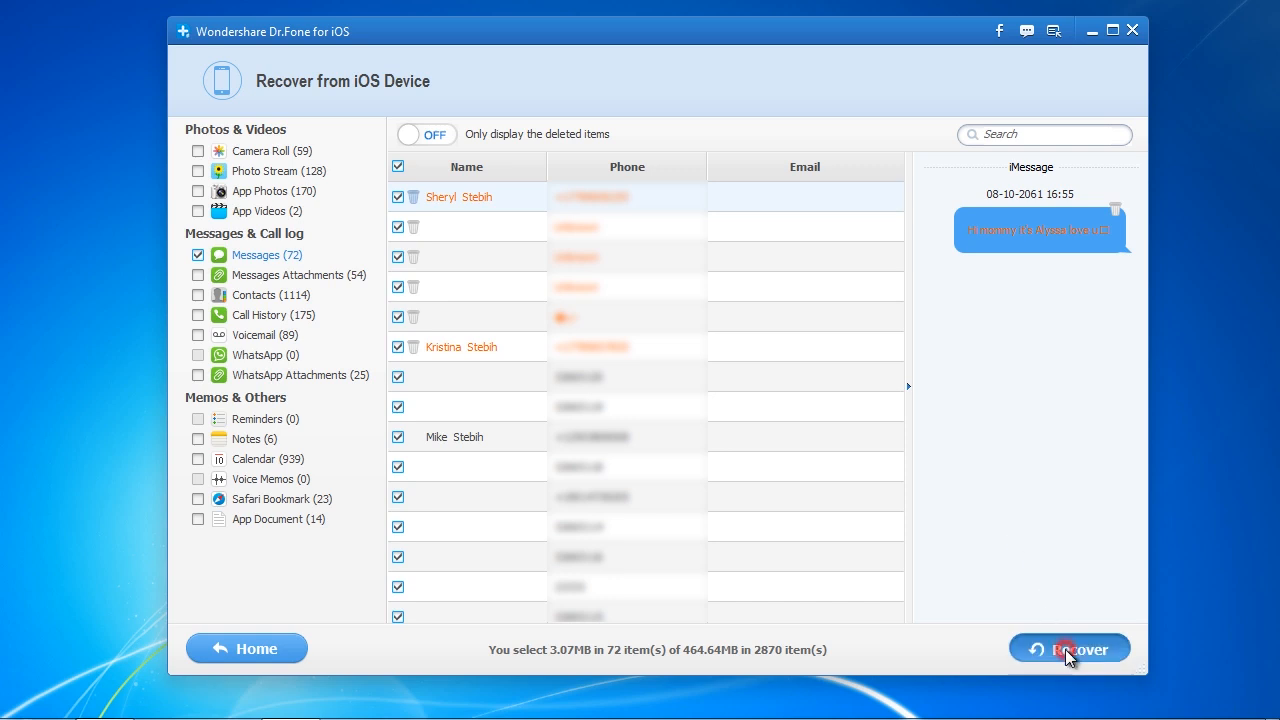
Recover the checked messages, bringing up the Documents save-location prompt
left_click(1069, 648)
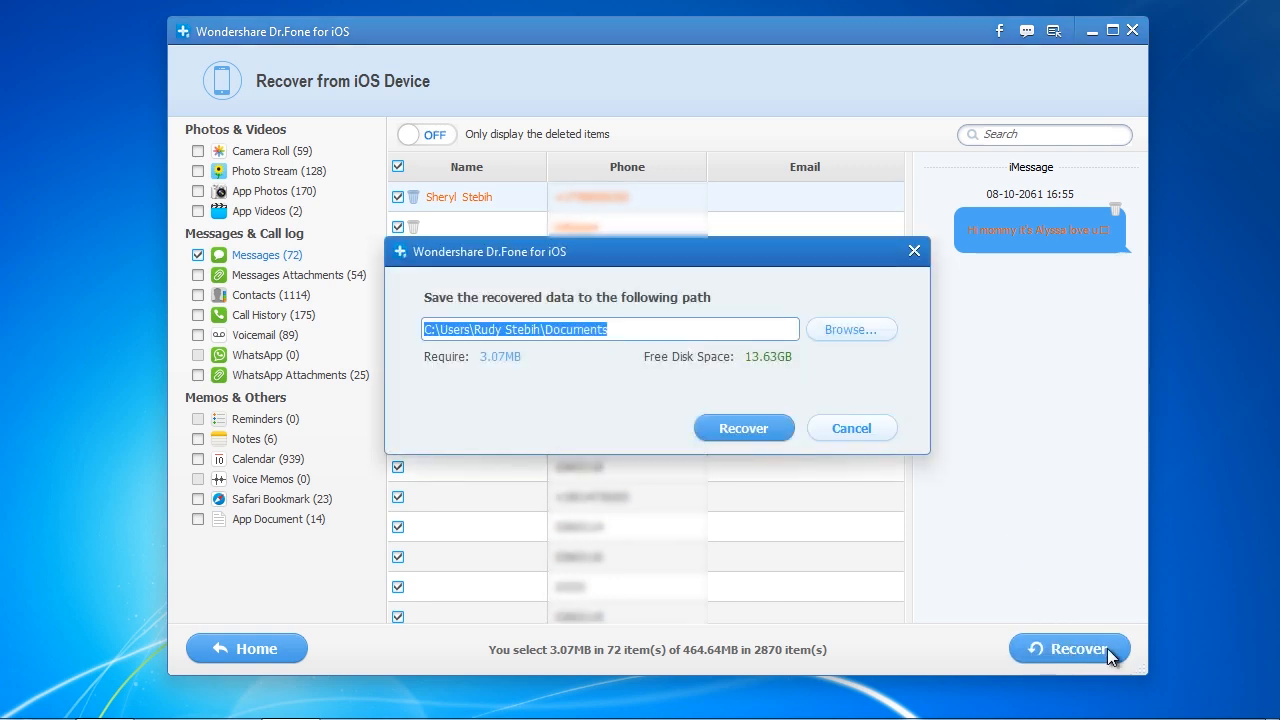
mouse_move(1114, 658)
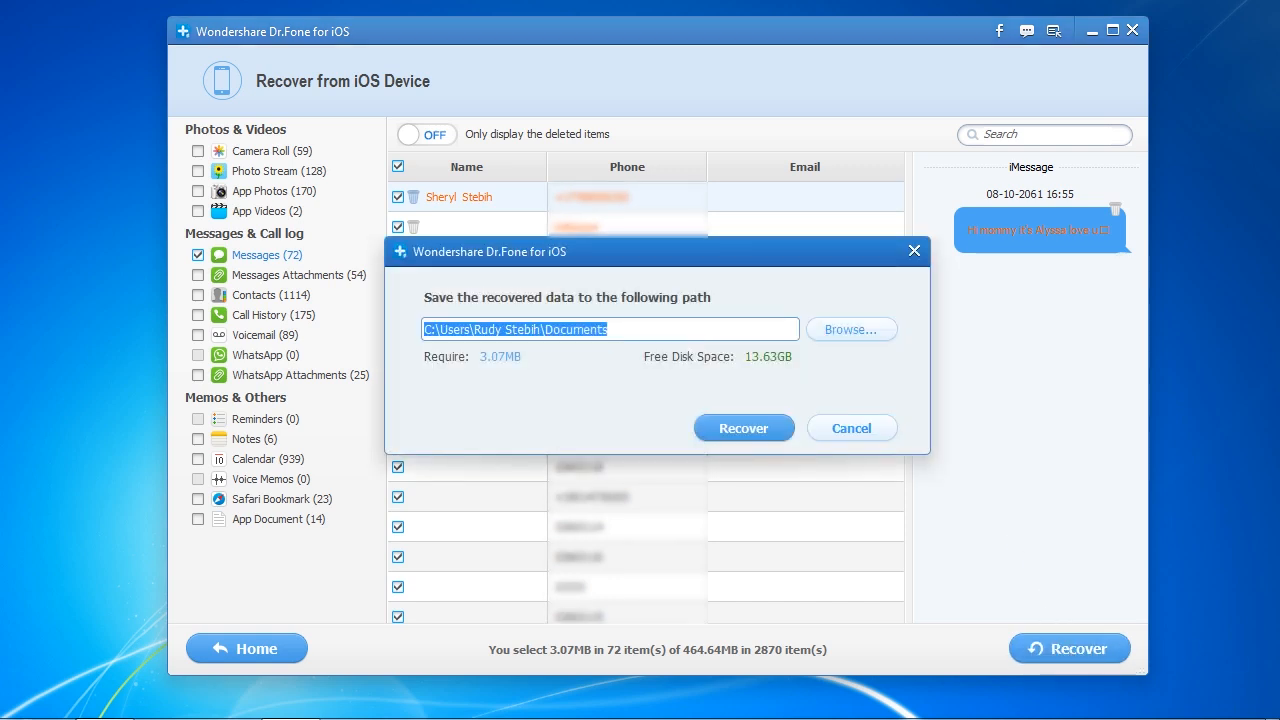
mouse_move(1261, 570)
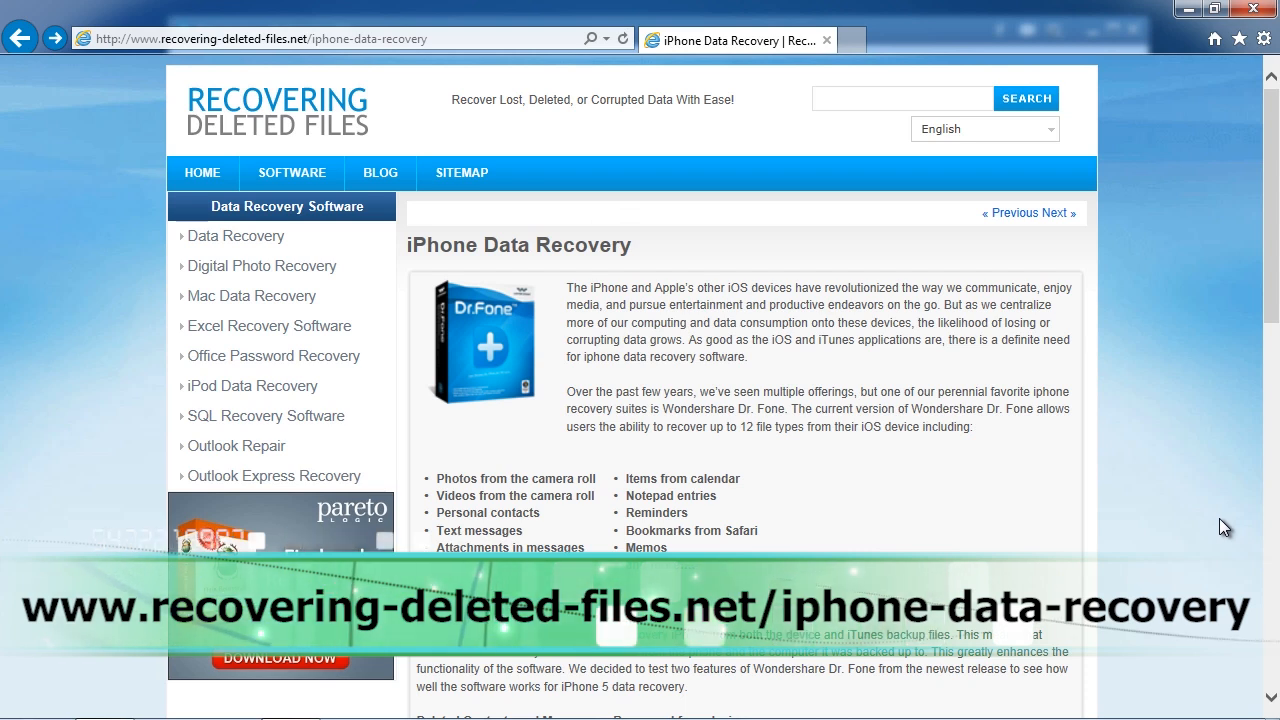
mouse_move(1204, 458)
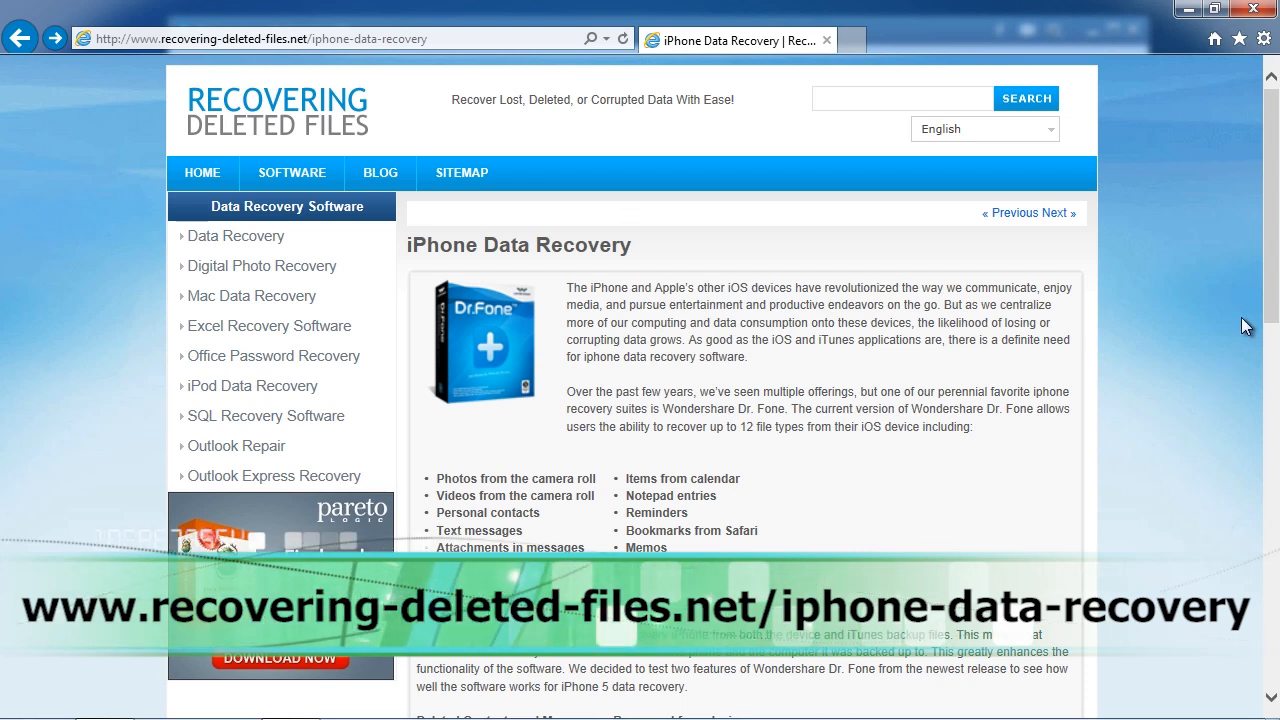
Scroll the iPhone Data Recovery review down to its conclusion and Download link
scroll("down", 3)
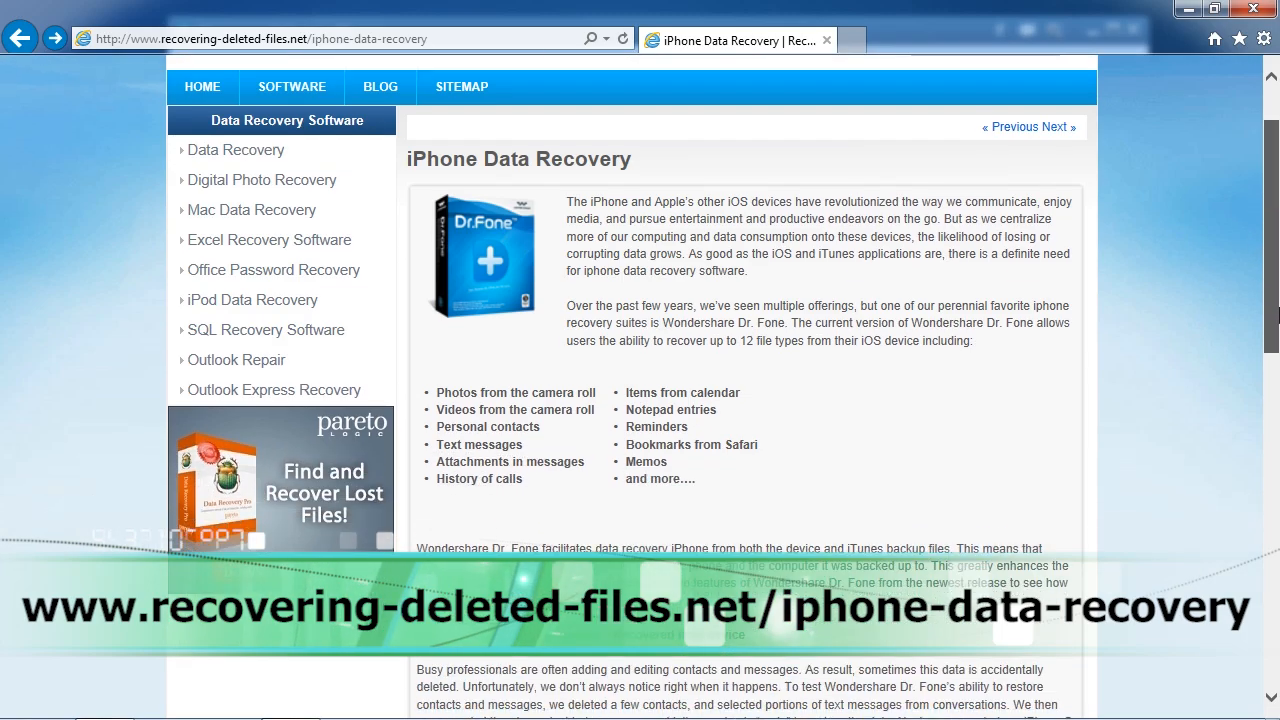
scroll("down", 3)
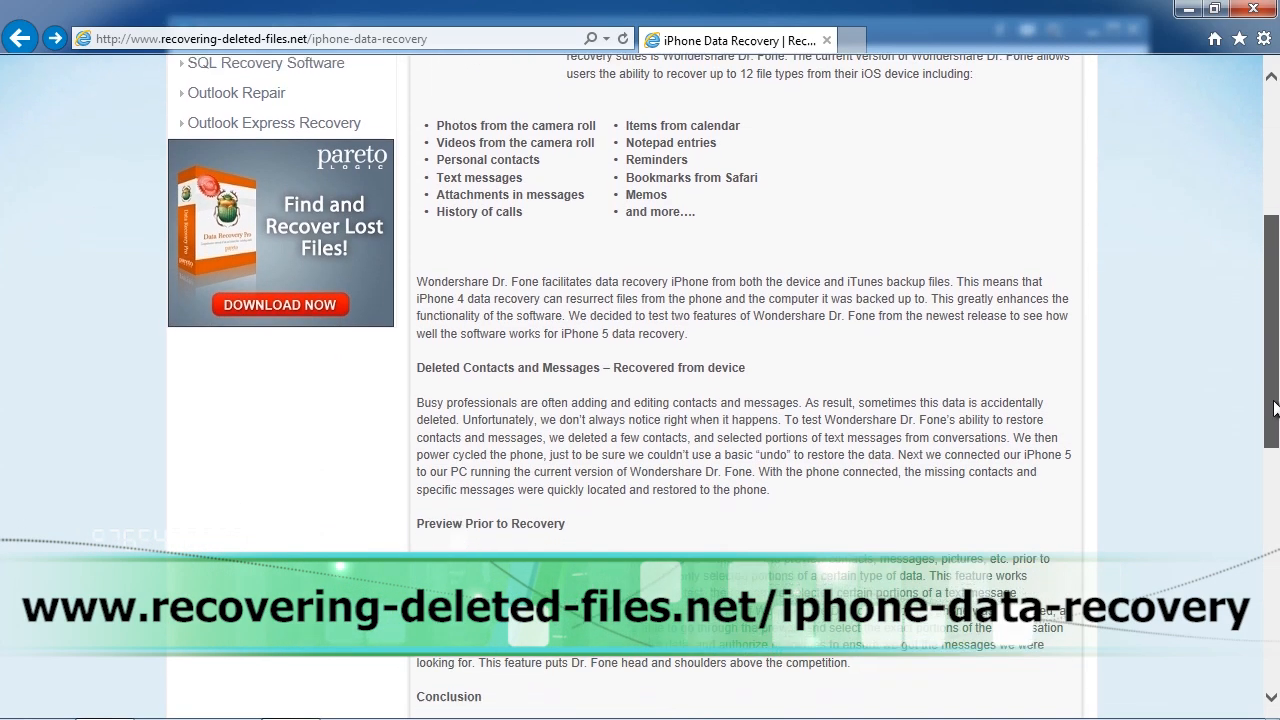
scroll("down", 3)
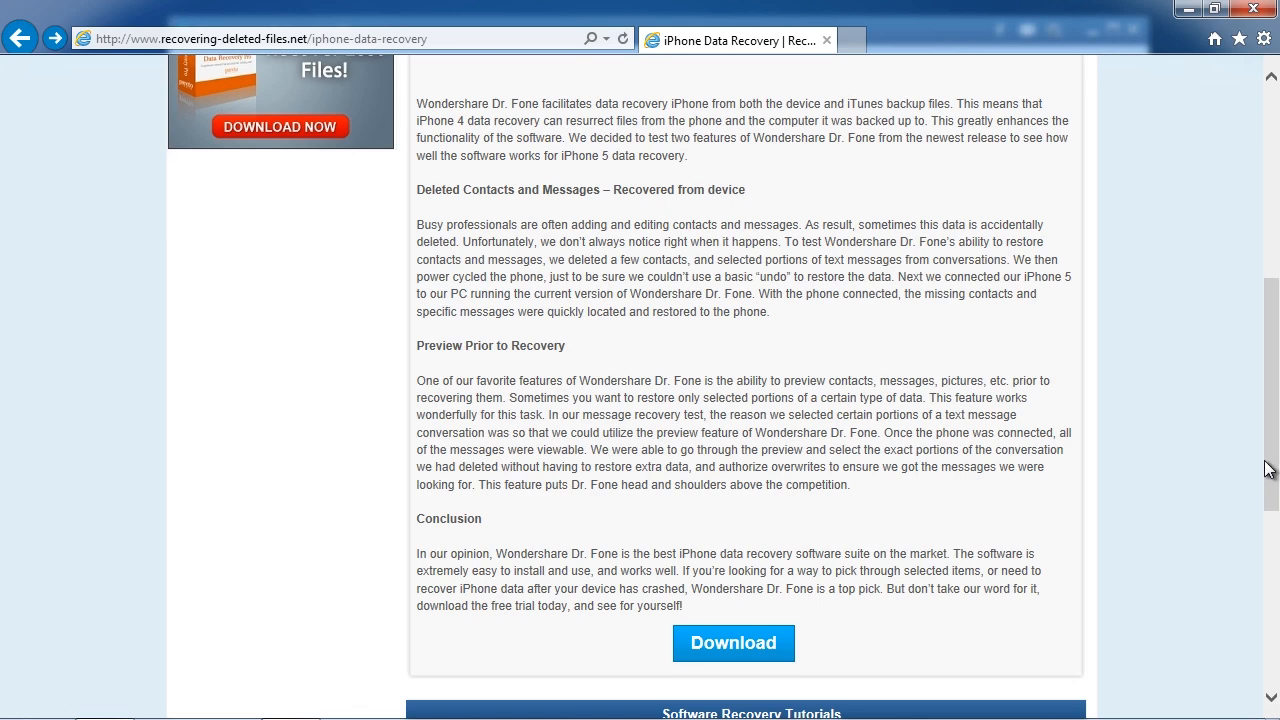